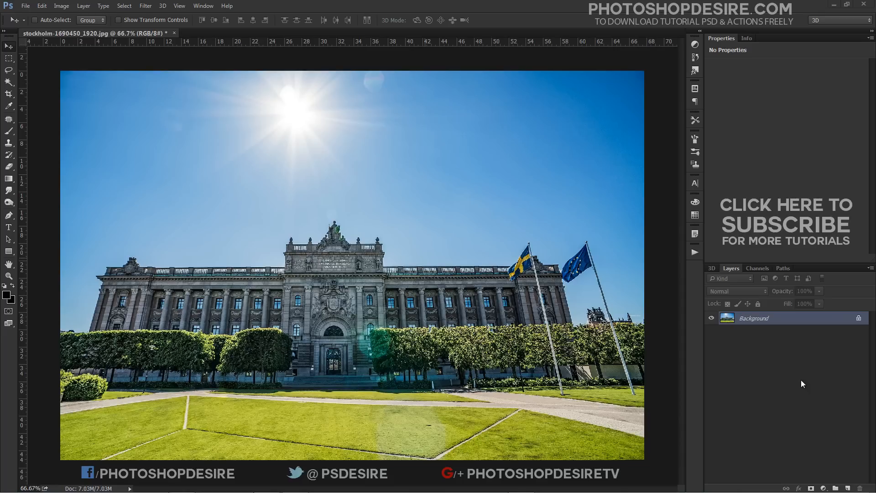
{"action": "mouse_move", "coordinate": [111, 335]}
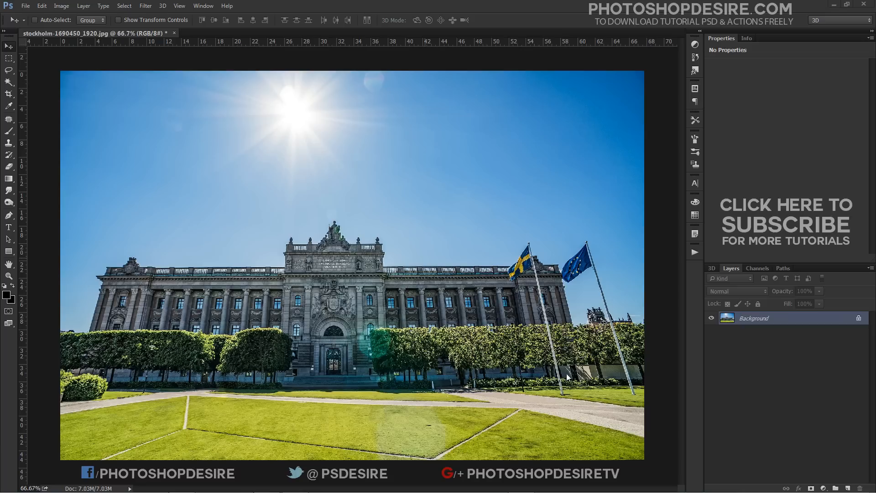
{"action": "mouse_move", "coordinate": [627, 318]}
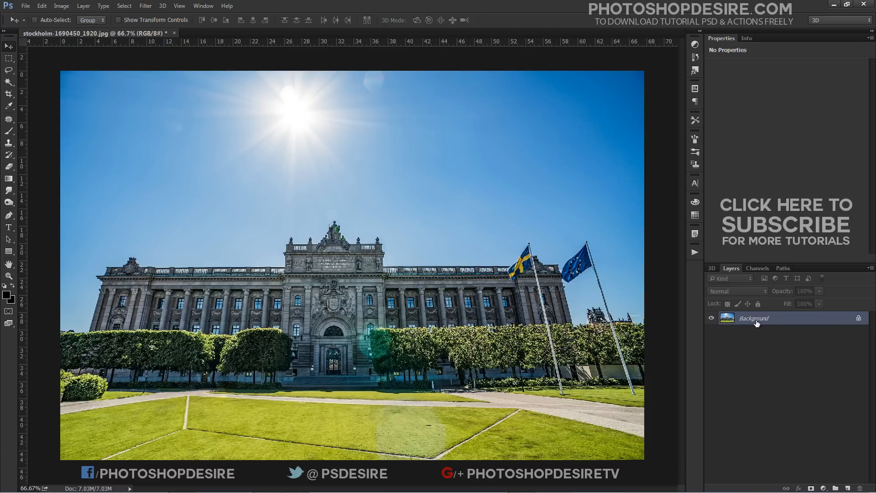
- Duplicate the Background layer via the Layer menu to create 'Background copy'
{"action": "left_click", "coordinate": [83, 6]}
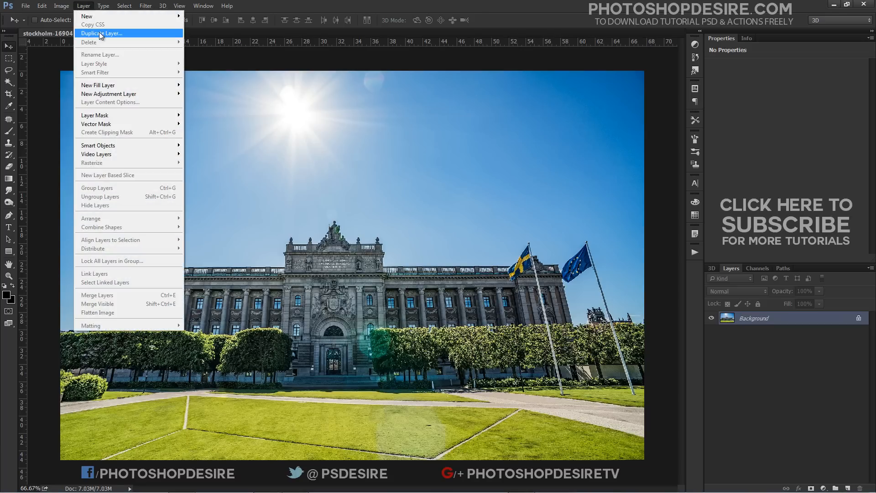
{"action": "left_click", "coordinate": [102, 33]}
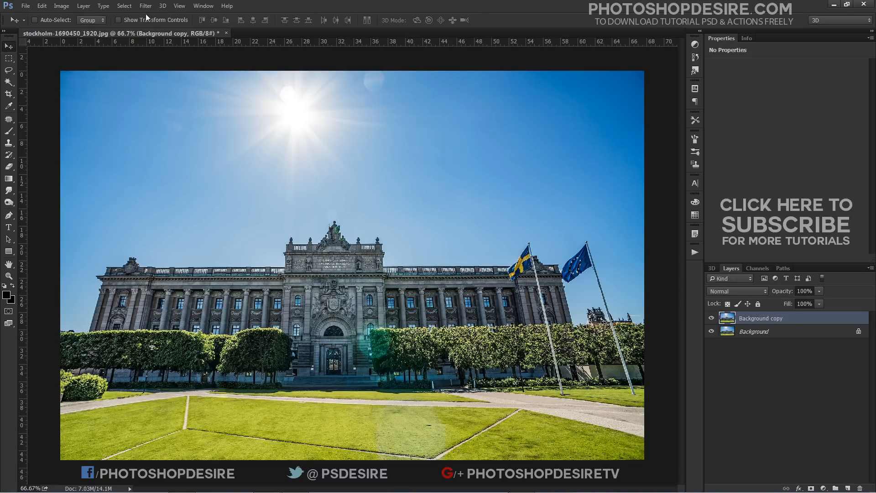
- Apply Lens Correction to 'Background copy' with Show Grid turned off
{"action": "left_click", "coordinate": [145, 5]}
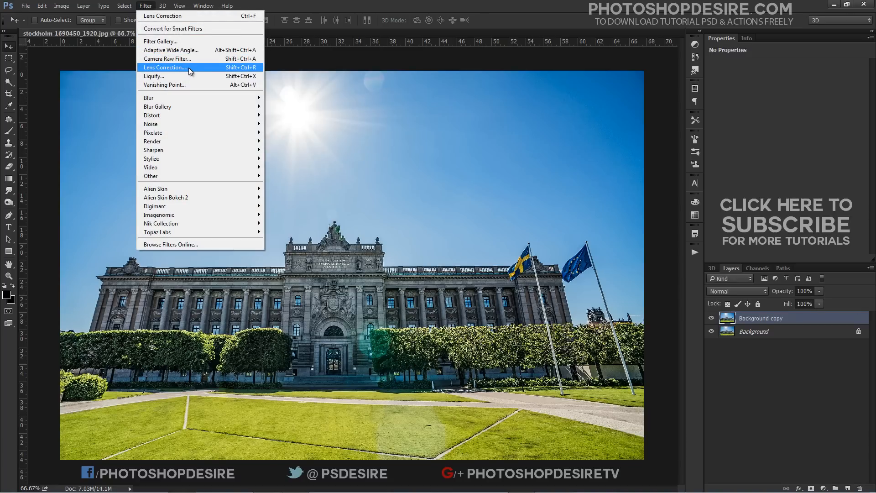
{"action": "left_click", "coordinate": [165, 67]}
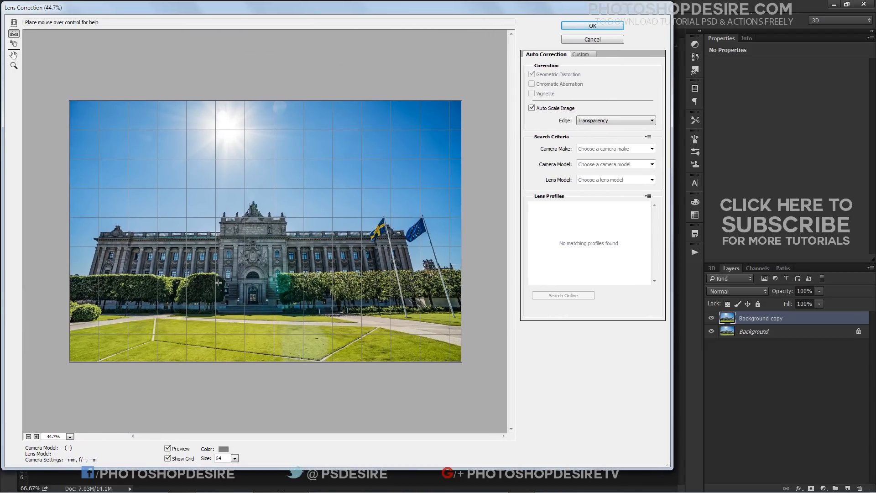
{"action": "left_click", "coordinate": [168, 458]}
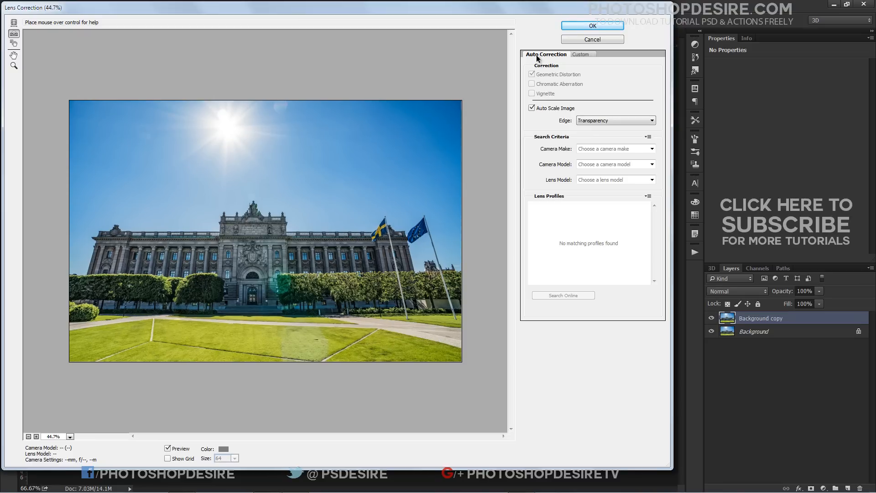
{"action": "left_click", "coordinate": [592, 26]}
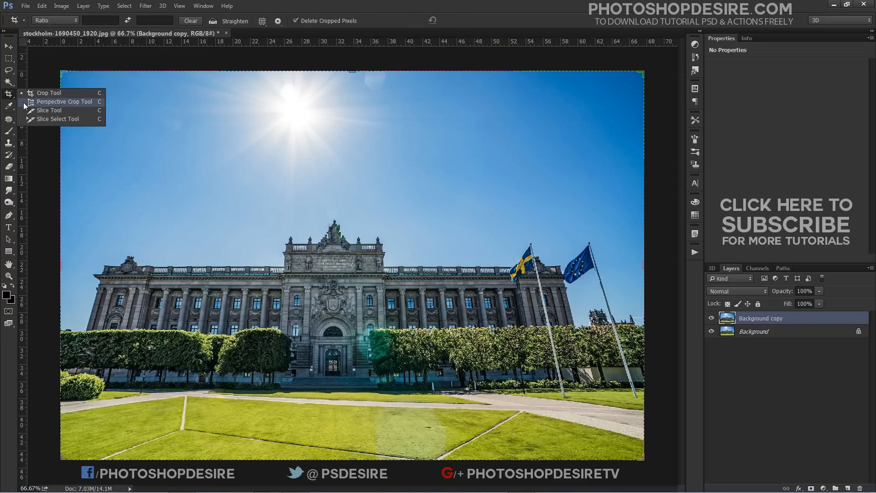
- Select the Perspective Crop Tool and toggle its overlay grid off and back on
{"action": "left_click", "coordinate": [49, 110]}
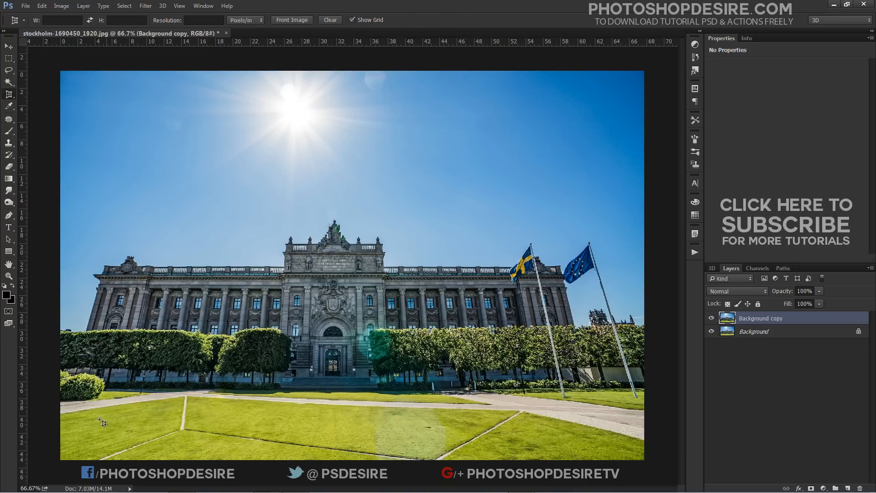
{"action": "mouse_move", "coordinate": [70, 459]}
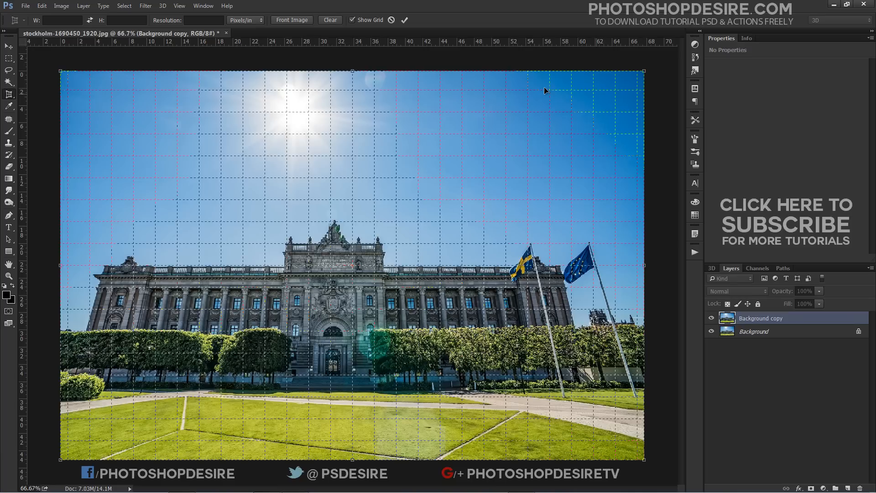
{"action": "mouse_move", "coordinate": [361, 32]}
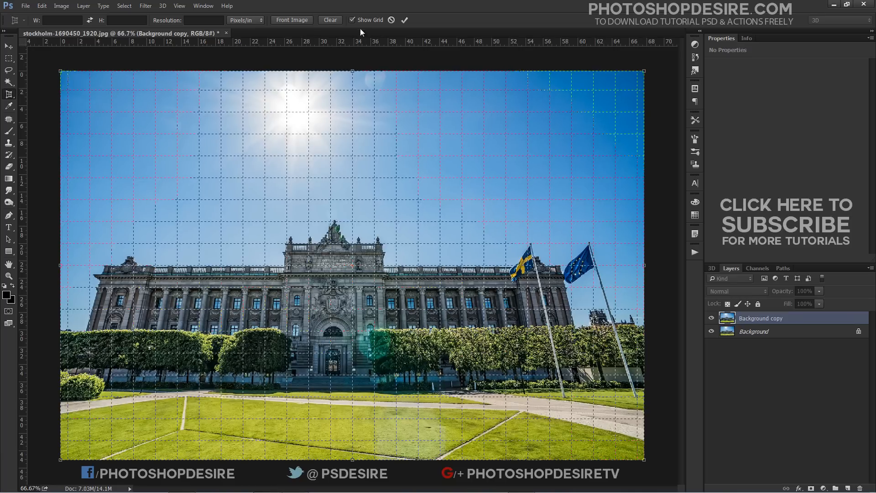
{"action": "left_click", "coordinate": [352, 19]}
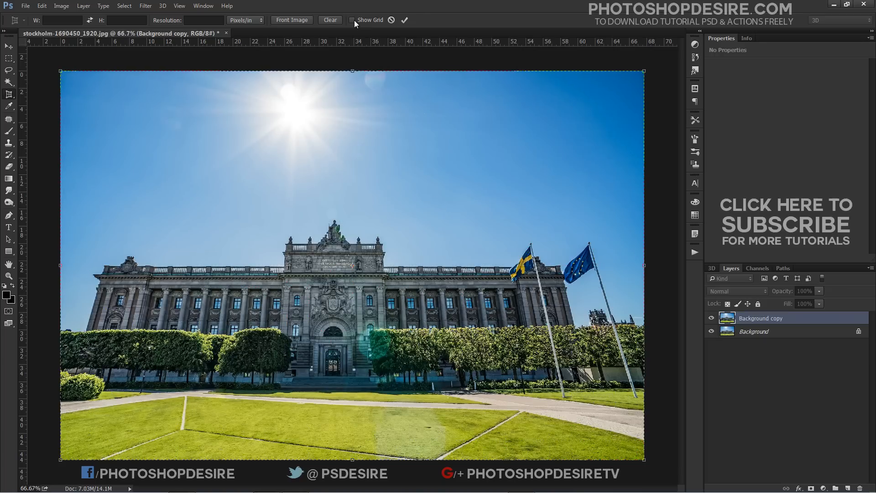
{"action": "left_click", "coordinate": [351, 20]}
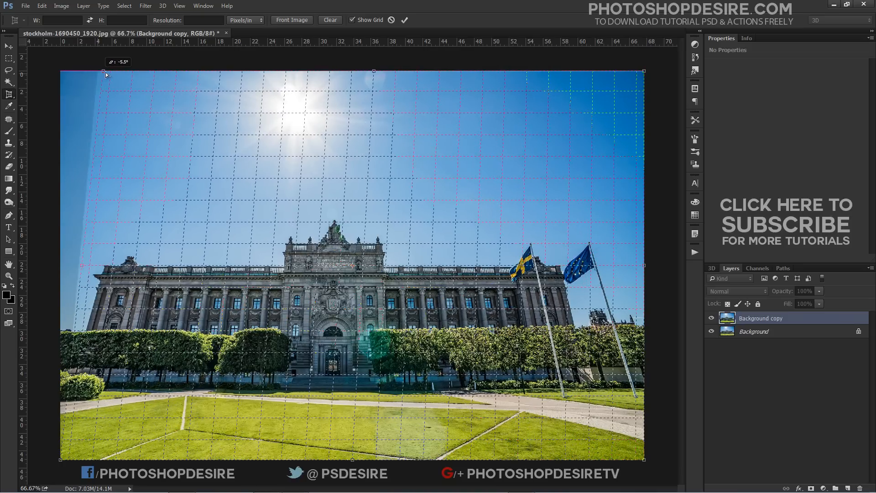
- Angle the crop edges inward to match the building's verticals and commit
{"action": "left_click_drag", "start_coordinate": [104, 72], "coordinate": [153, 72]}
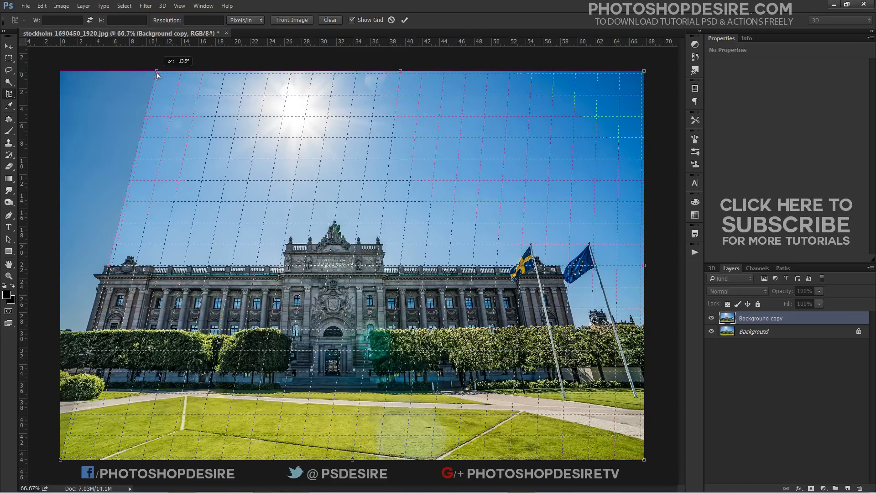
{"action": "left_click_drag", "start_coordinate": [157, 74], "coordinate": [164, 73]}
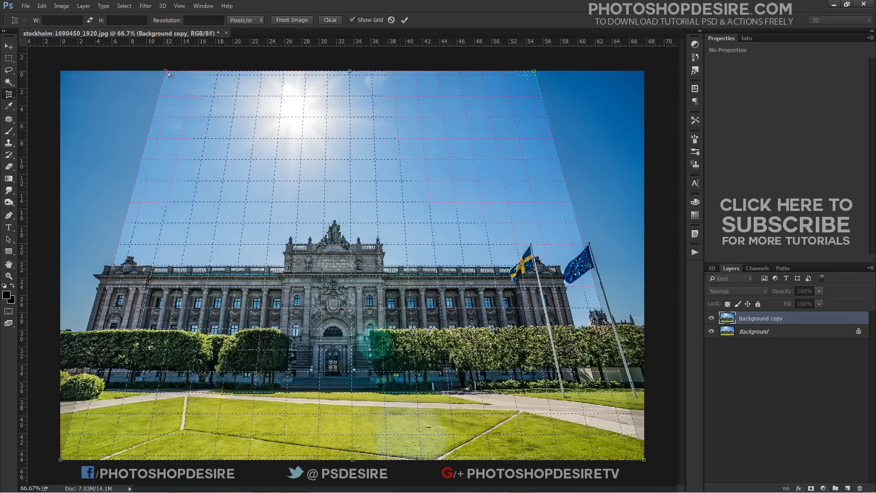
{"action": "left_click_drag", "start_coordinate": [168, 73], "coordinate": [164, 73]}
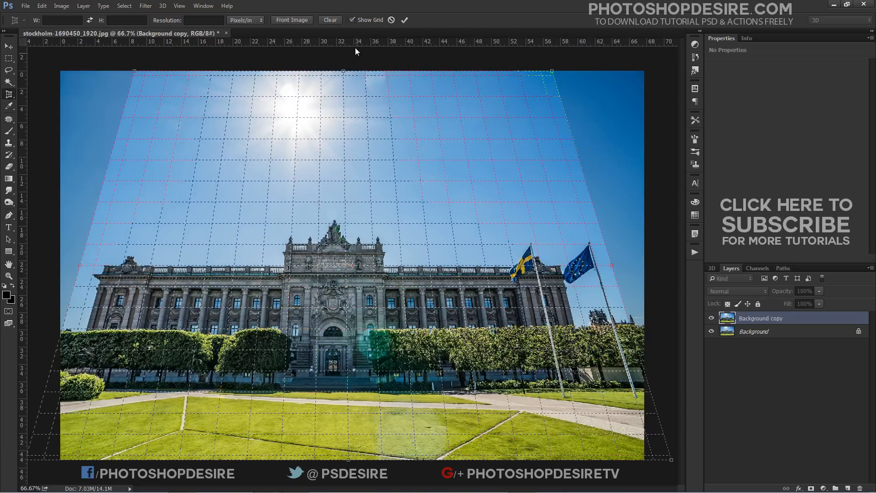
{"action": "left_click", "coordinate": [405, 20]}
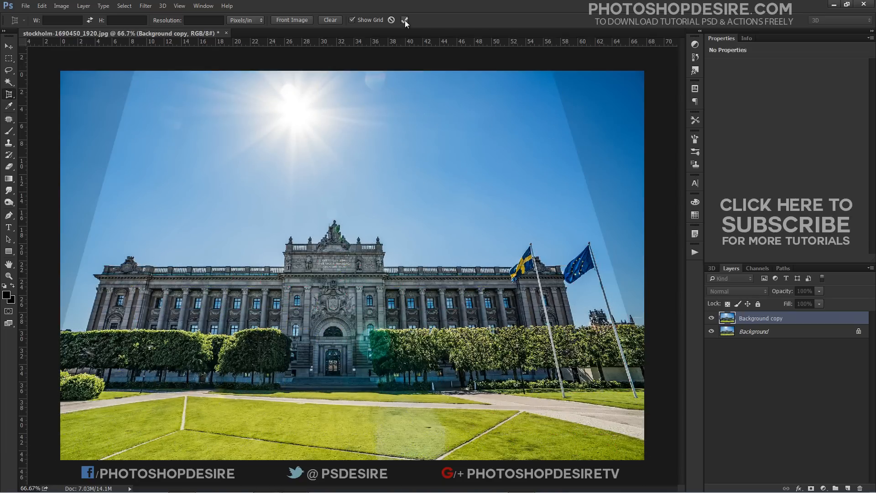
- Commit the perspective crop, leaving transparent wedges in both bottom corners
{"action": "left_click", "coordinate": [405, 21]}
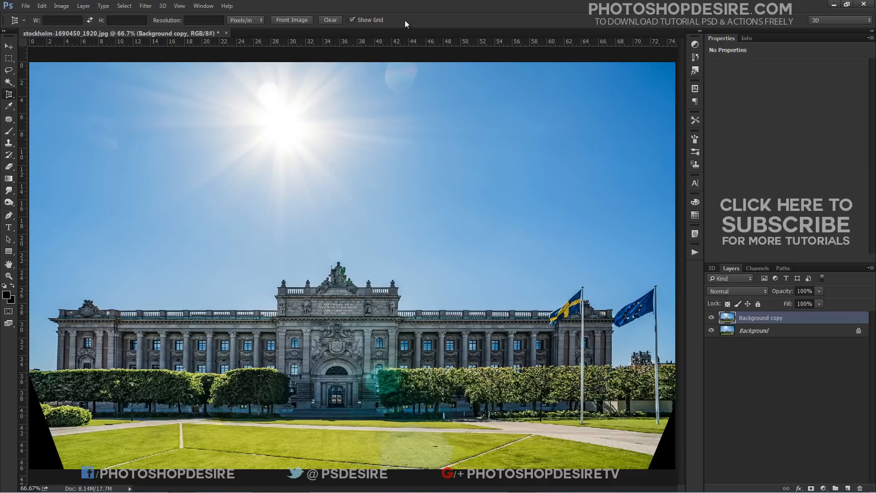
{"action": "mouse_move", "coordinate": [417, 229]}
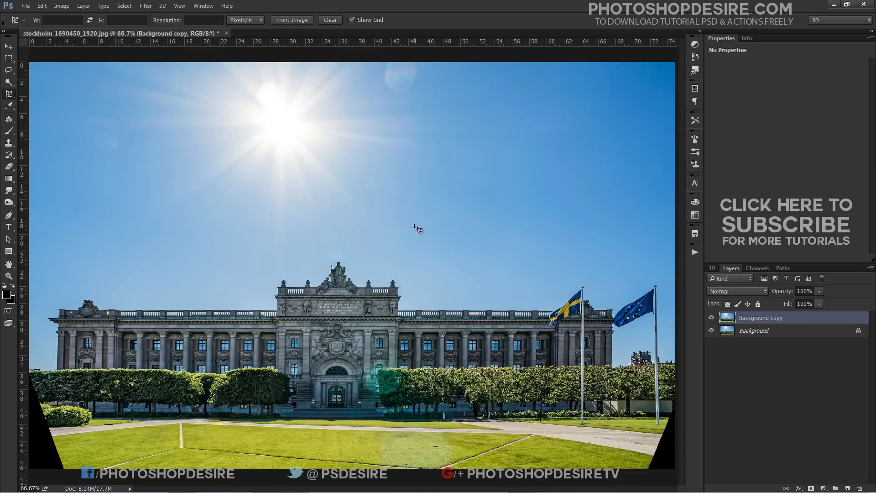
{"action": "left_click", "coordinate": [9, 47]}
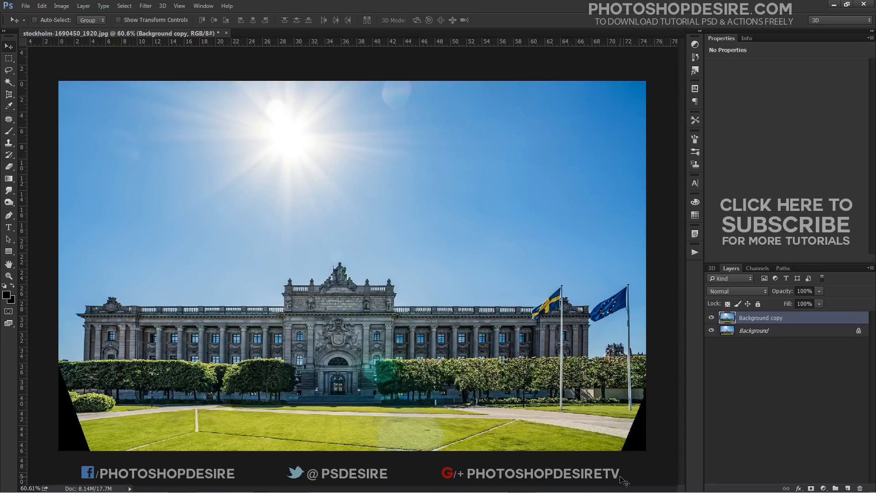
{"action": "mouse_move", "coordinate": [94, 420]}
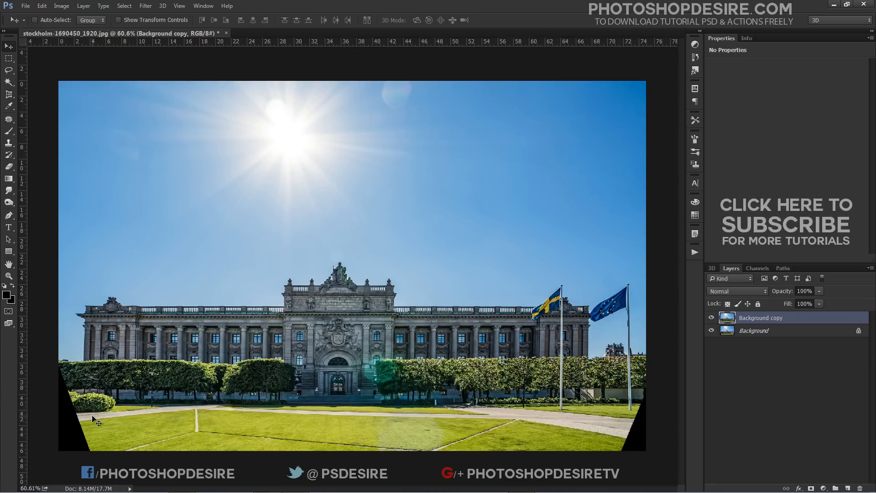
{"action": "mouse_move", "coordinate": [9, 59]}
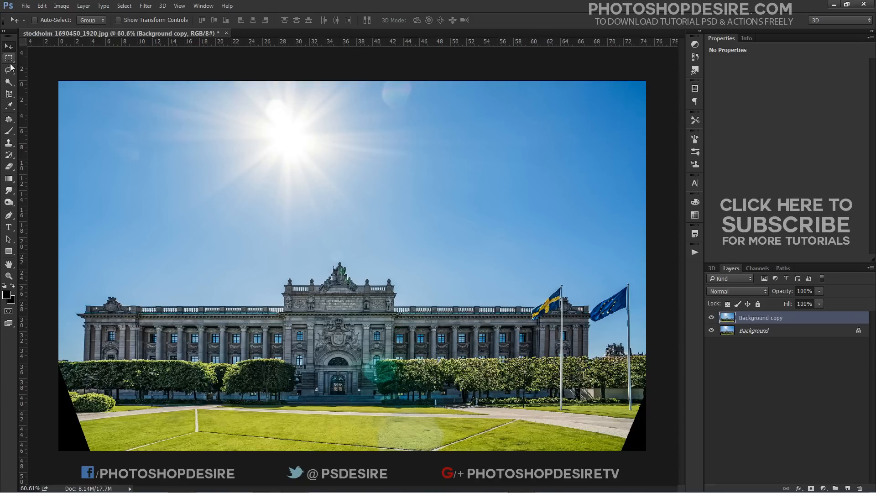
- Lasso the bottom-left gap, content-aware fill it with grass, and deselect
{"action": "left_click", "coordinate": [9, 70]}
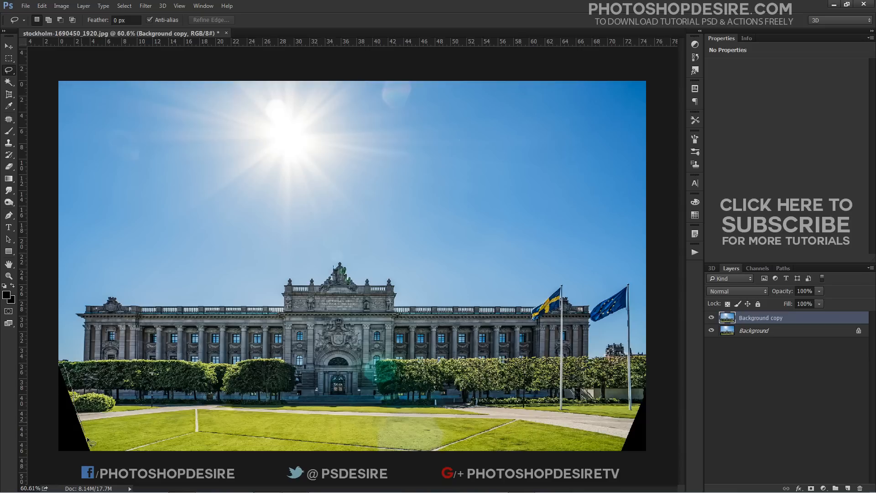
{"action": "mouse_move", "coordinate": [32, 371]}
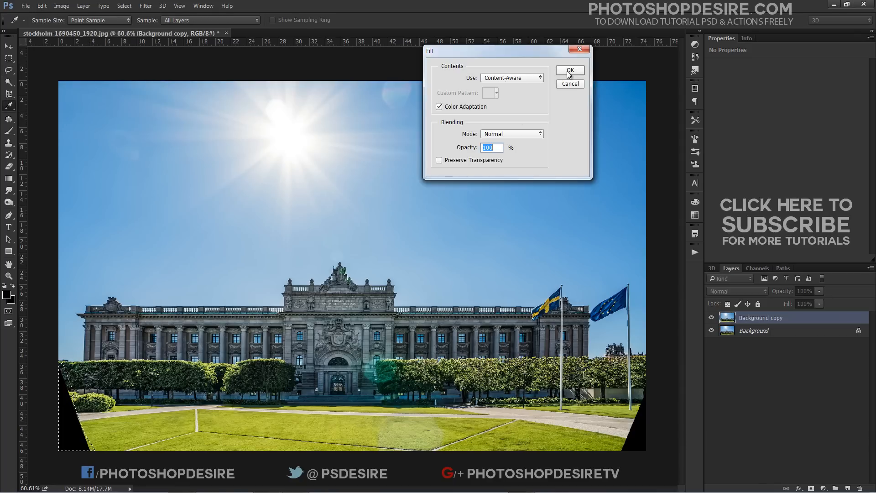
{"action": "left_click", "coordinate": [569, 70]}
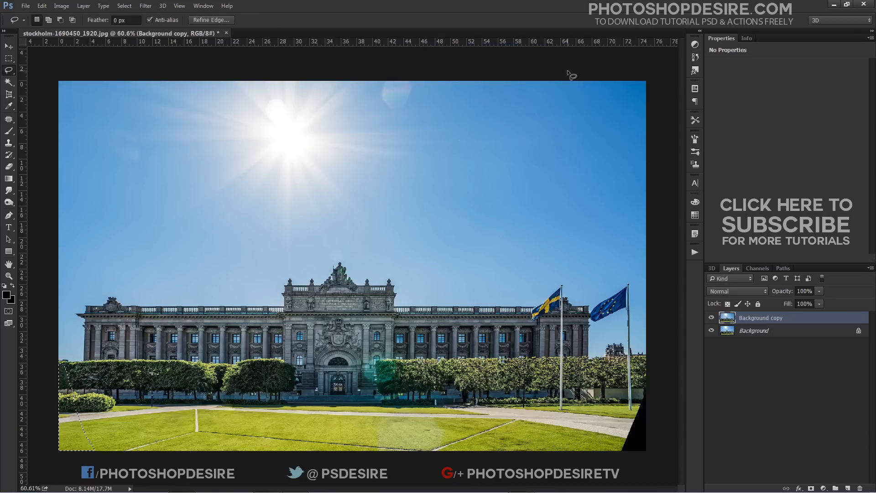
{"action": "left_click", "coordinate": [124, 5]}
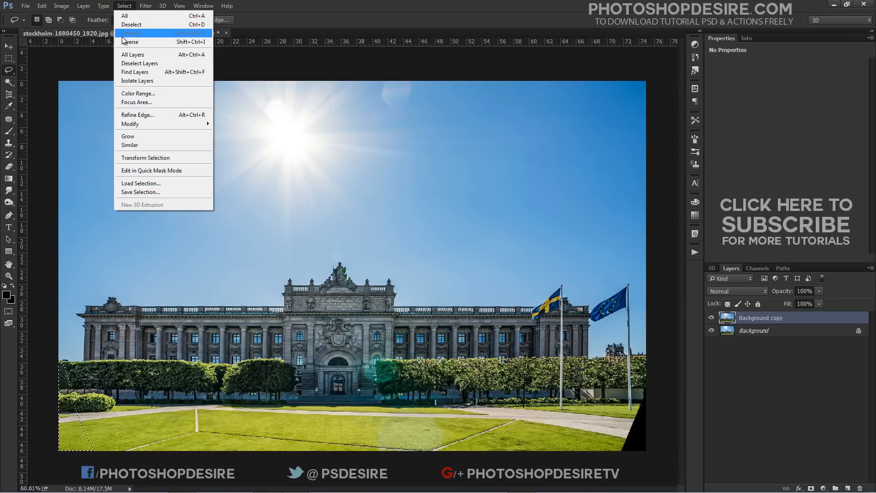
{"action": "left_click", "coordinate": [132, 24]}
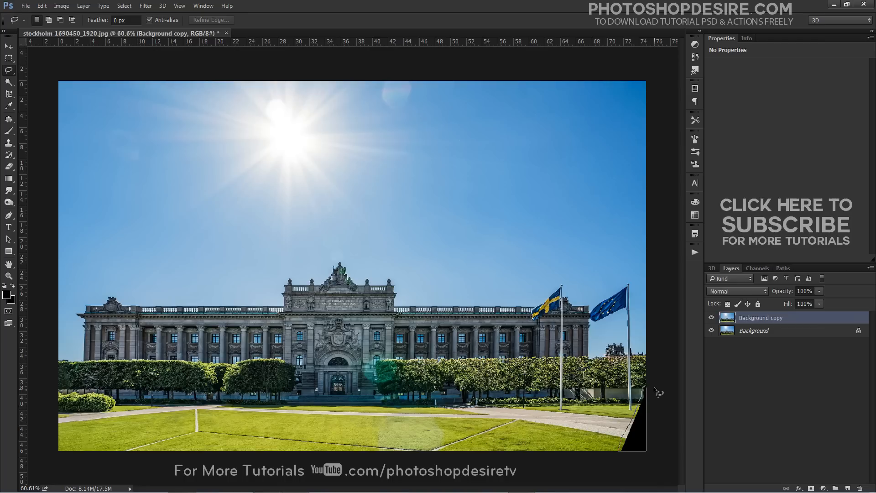
- Content-aware fill the bottom-right gap with grass, then deselect
{"action": "left_click", "coordinate": [42, 6]}
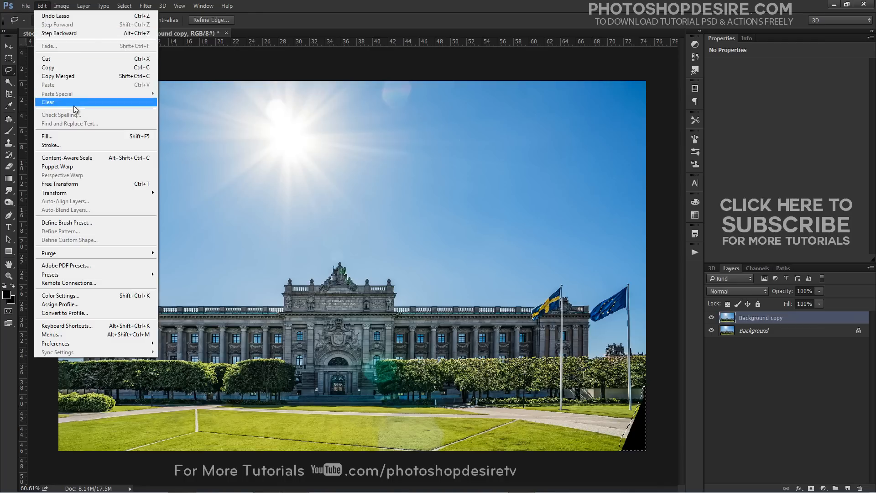
{"action": "left_click", "coordinate": [47, 136]}
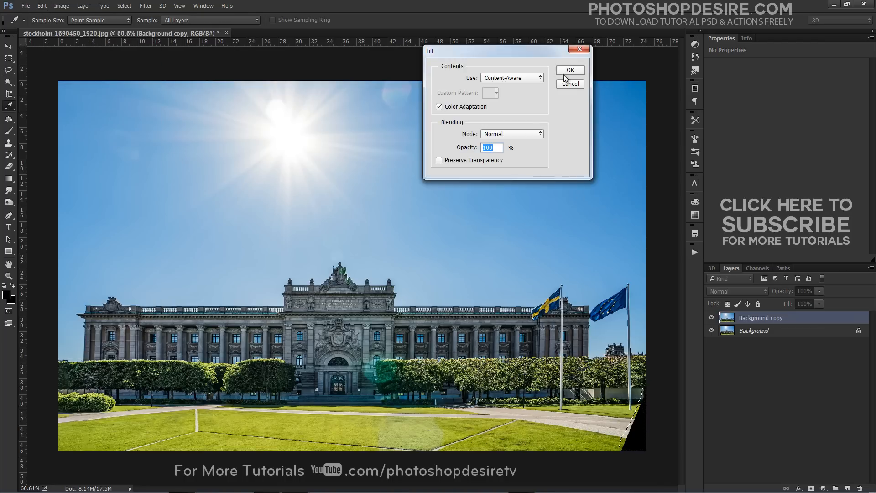
{"action": "left_click", "coordinate": [570, 70]}
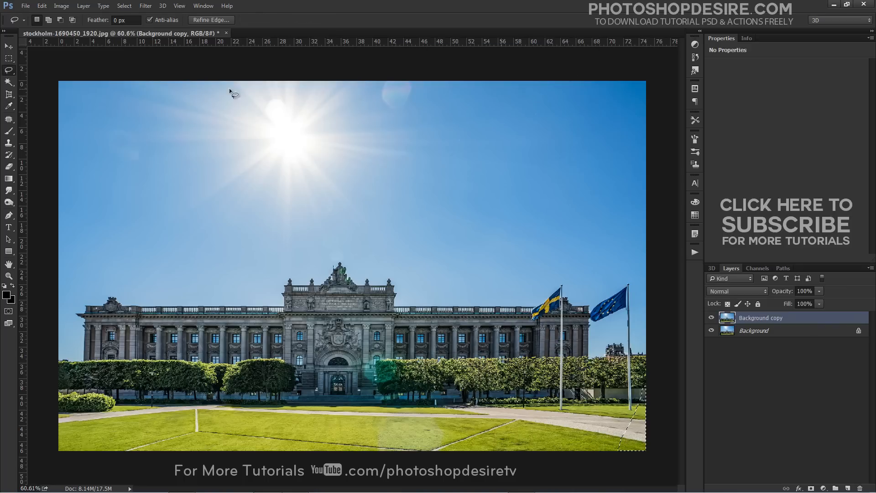
{"action": "left_click", "coordinate": [125, 5]}
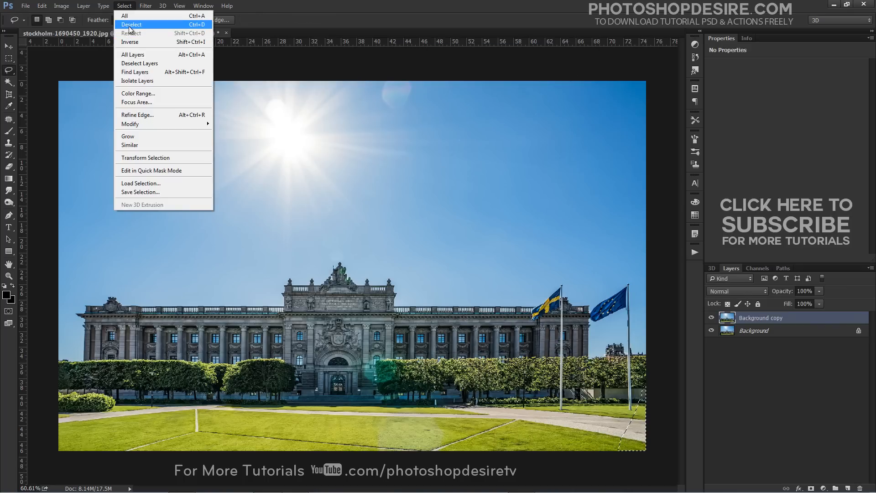
{"action": "left_click", "coordinate": [132, 24]}
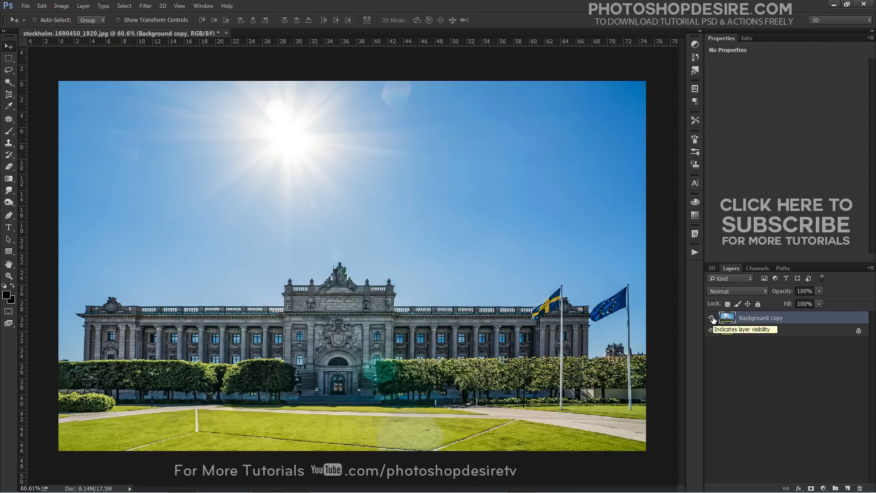
- Rename the corrected layer 'After' and the original photo layer 'Before'
{"action": "left_click", "coordinate": [712, 330]}
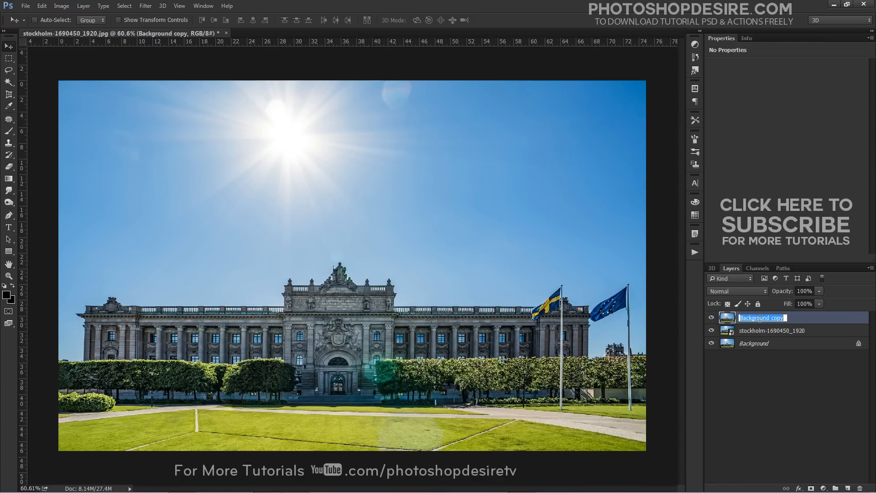
{"action": "type", "text": "After"}
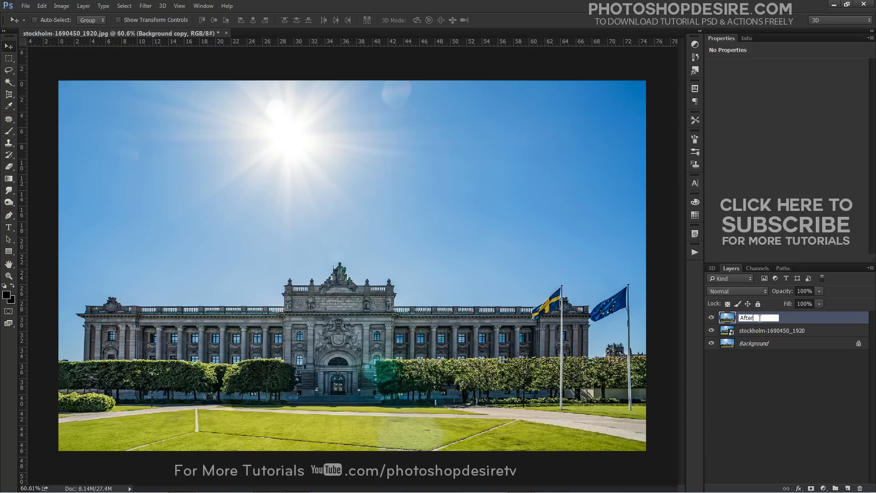
{"action": "left_click", "coordinate": [773, 331]}
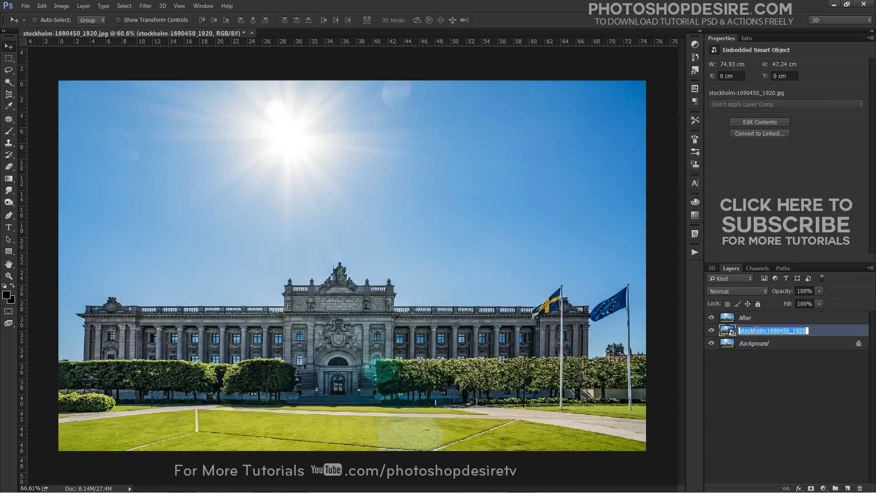
{"action": "type", "text": "Befo"}
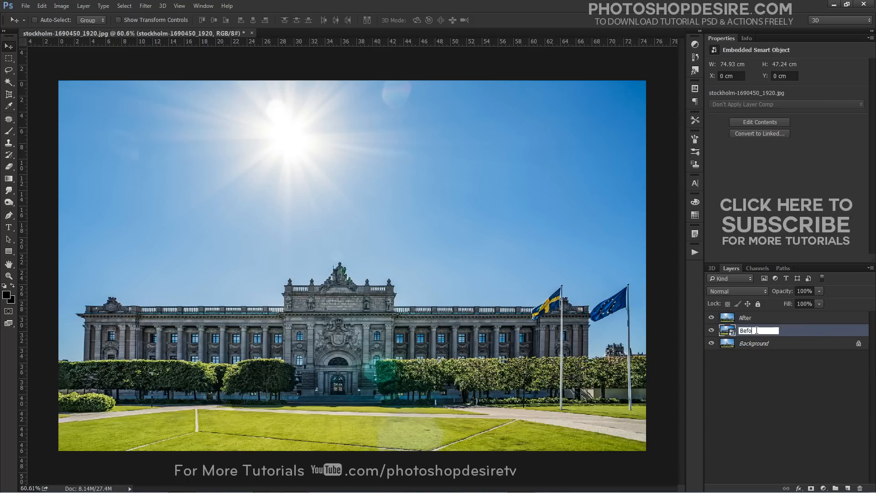